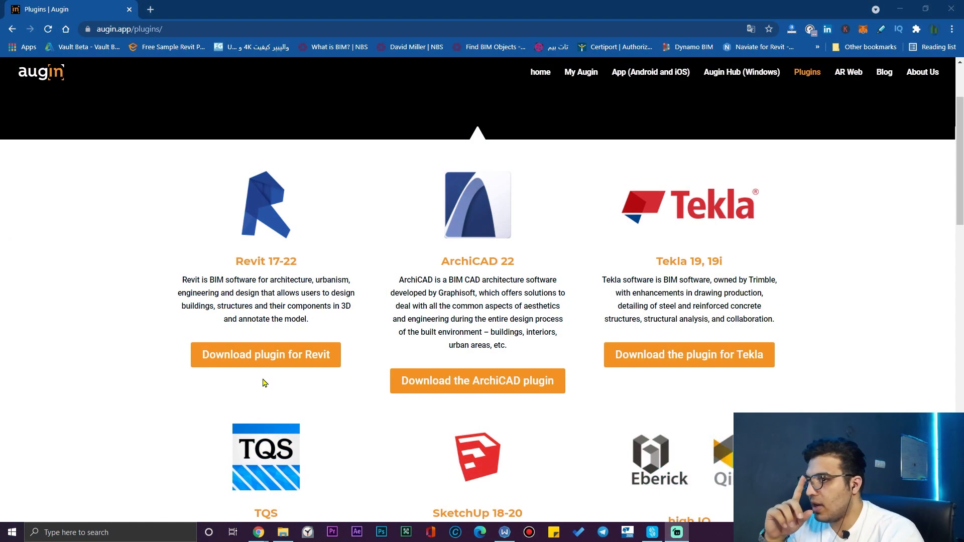
mouse_move(491, 5)
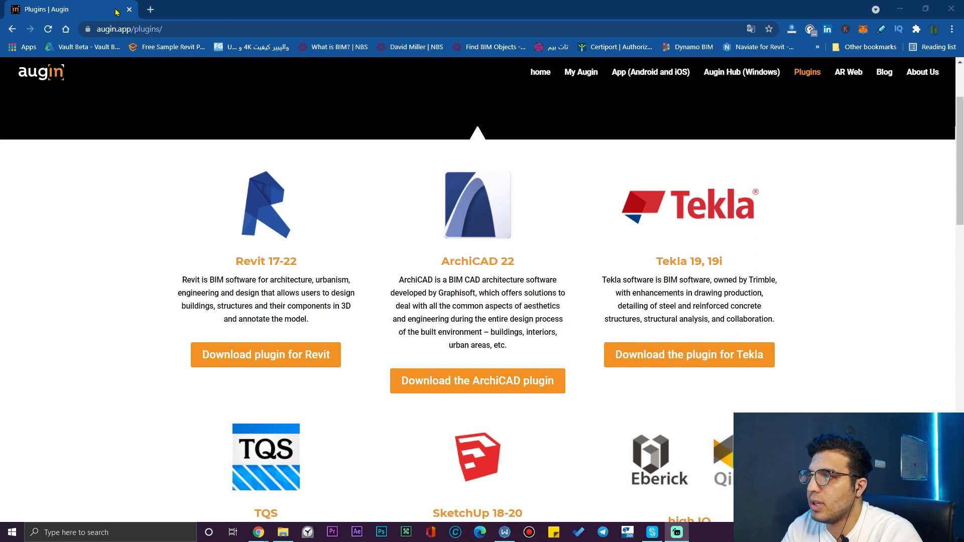
mouse_move(464, 153)
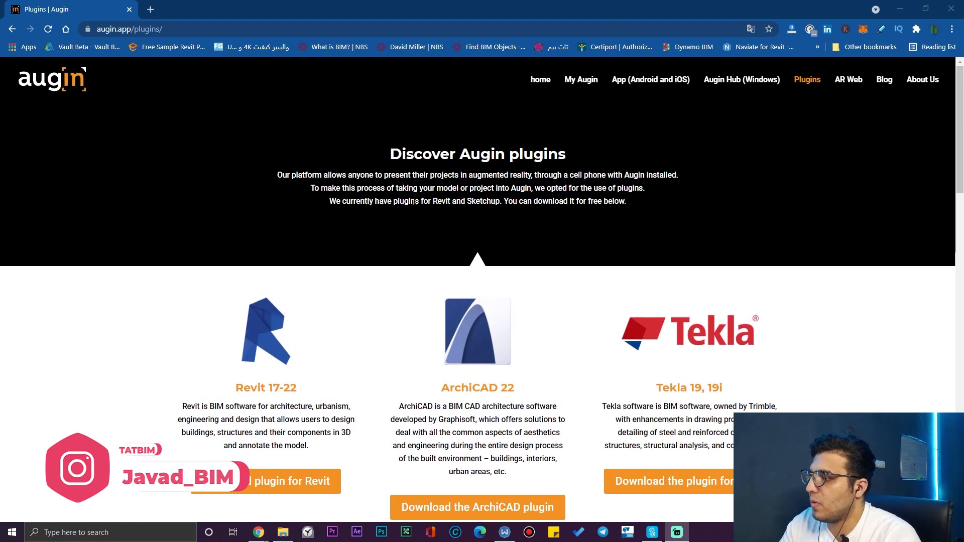
Browse the AR in Revit > Augin-RevitPlugins1.12 installers for Revit 2017–2022, then close Explorer.
scroll(down, 3)
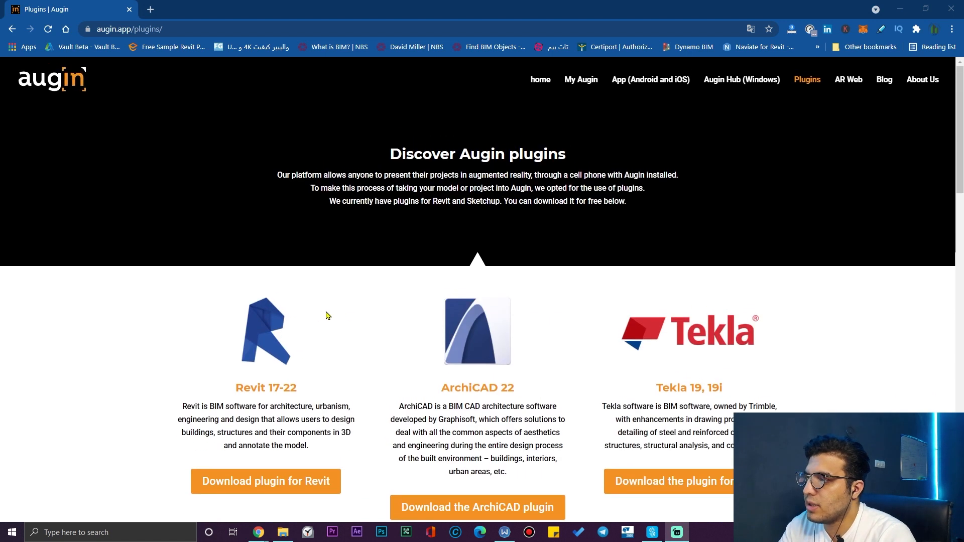
scroll(down, 3)
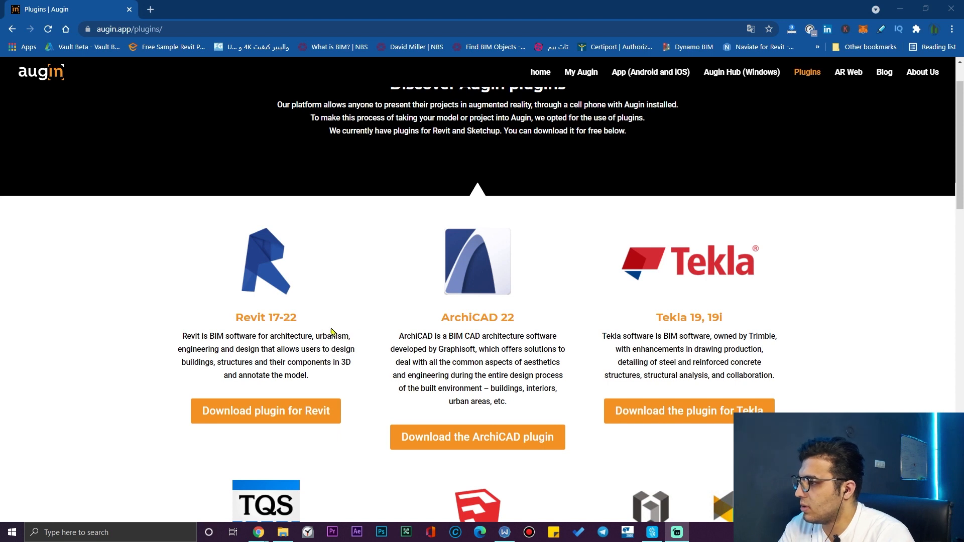
mouse_move(372, 302)
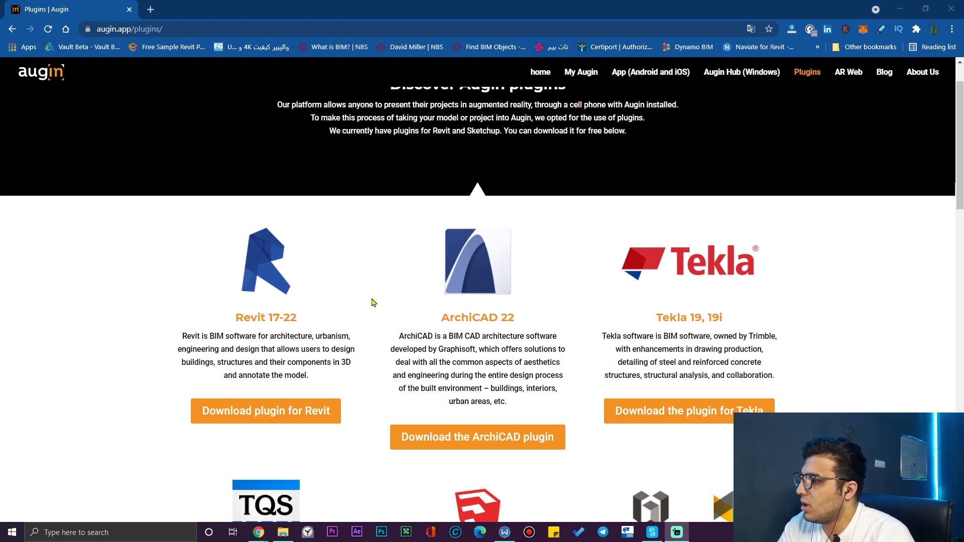
mouse_move(364, 272)
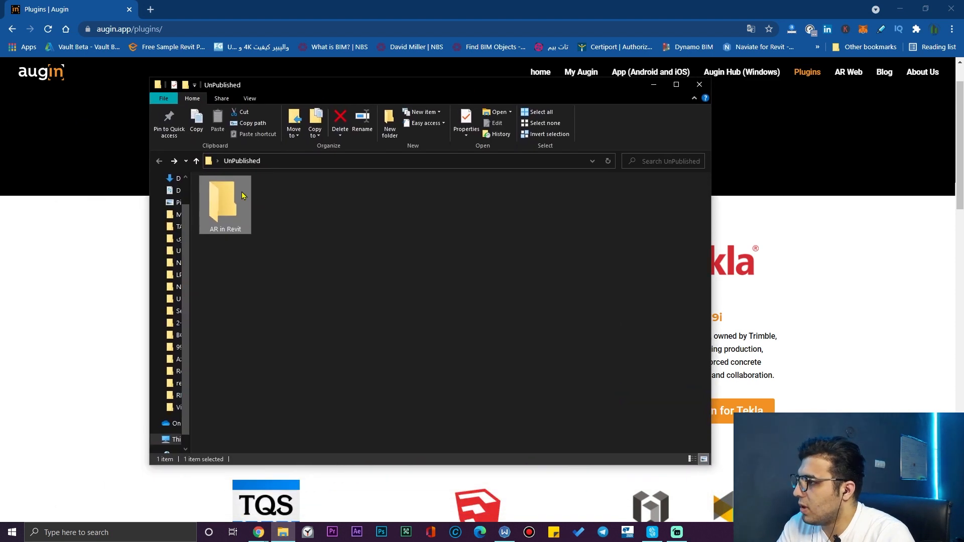
double_click(225, 202)
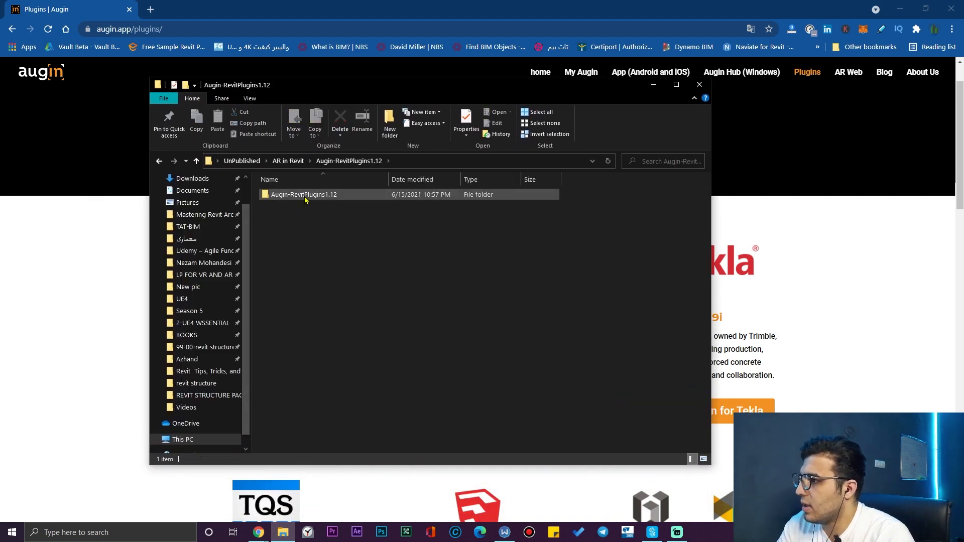
double_click(303, 194)
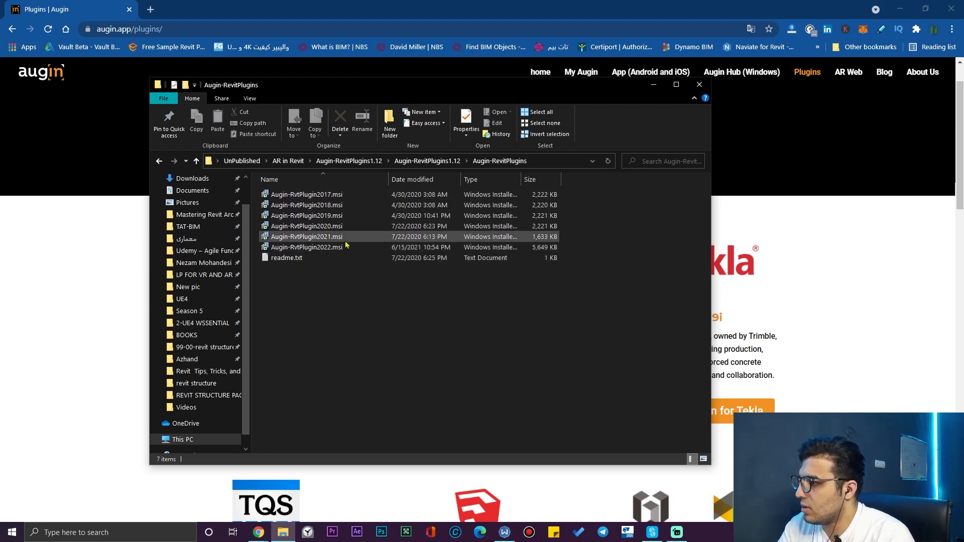
click(307, 247)
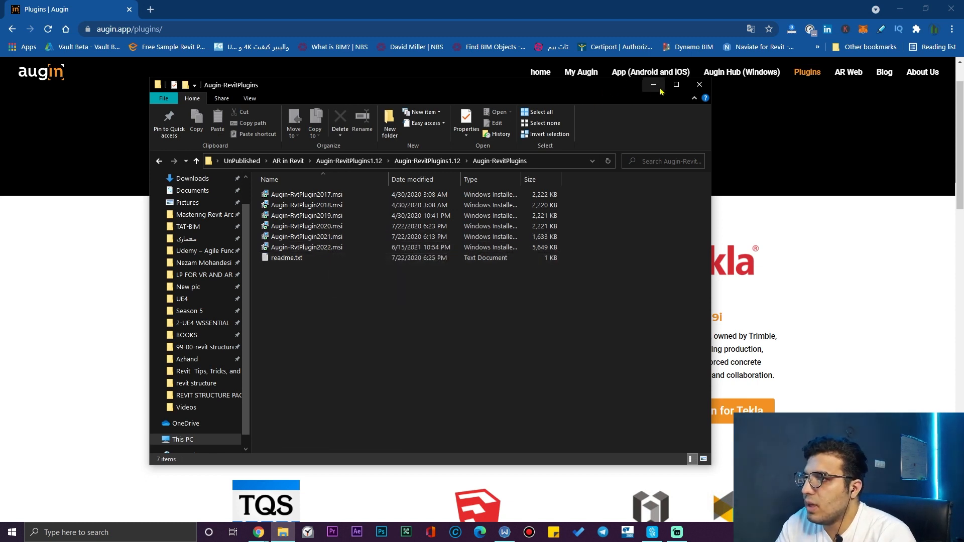
click(286, 257)
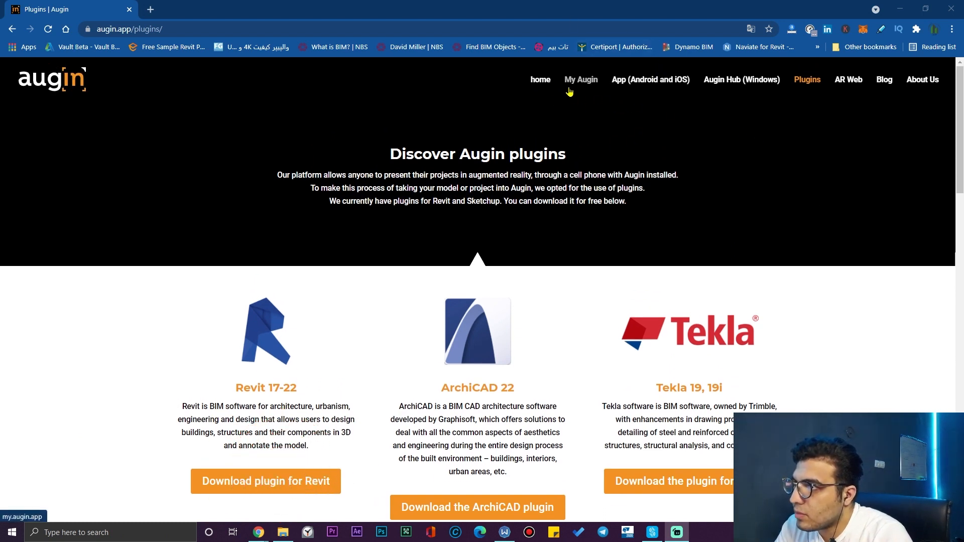
Go to the My Augin home page, then minimize Chrome to show the desktop.
click(580, 79)
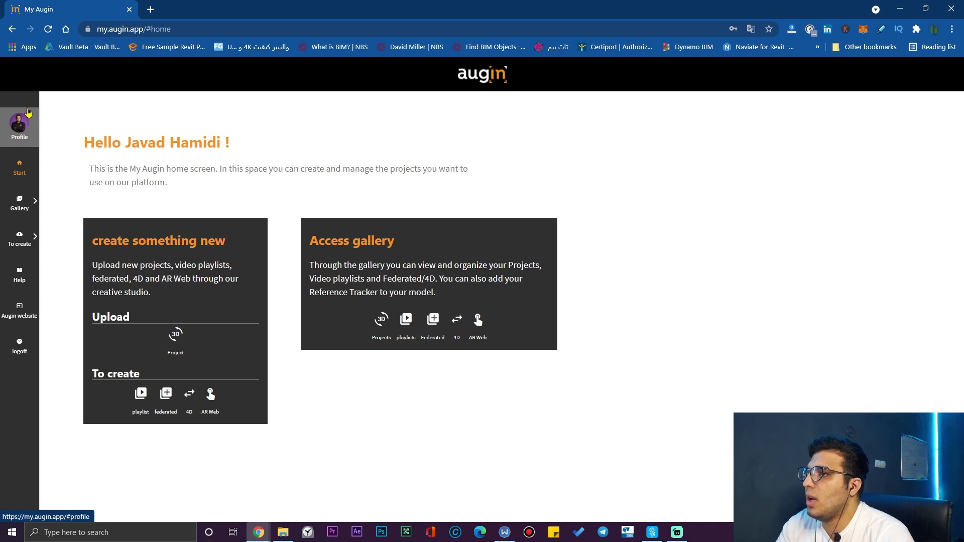
mouse_move(267, 108)
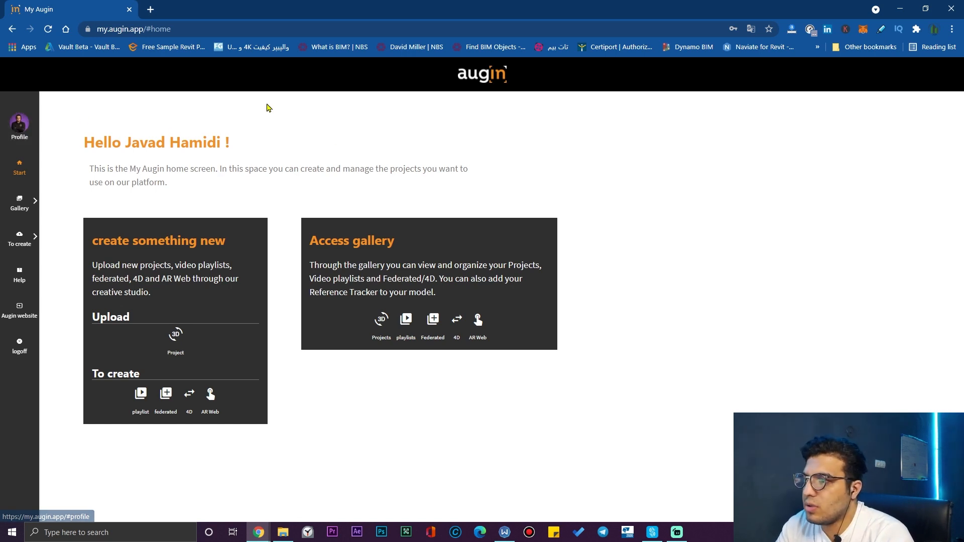
mouse_move(637, 200)
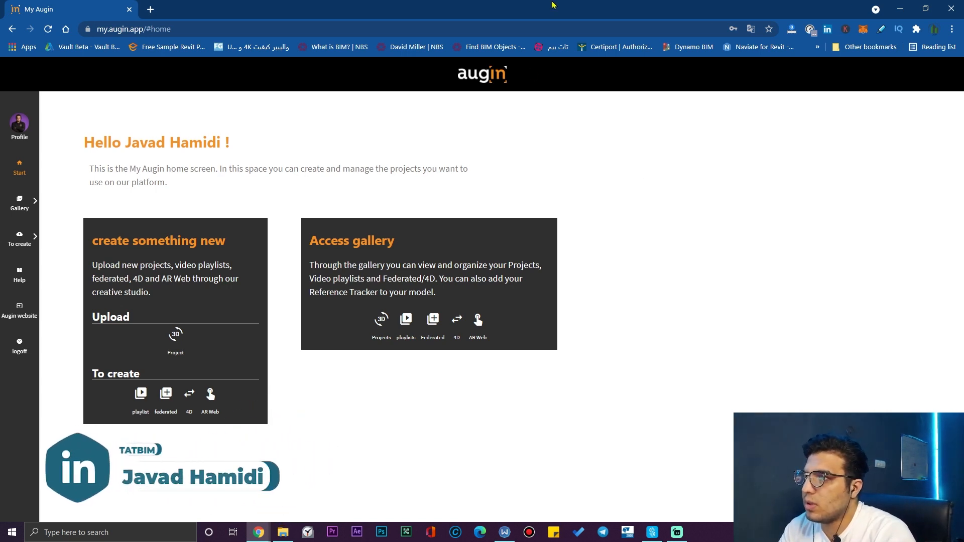
click(150, 9)
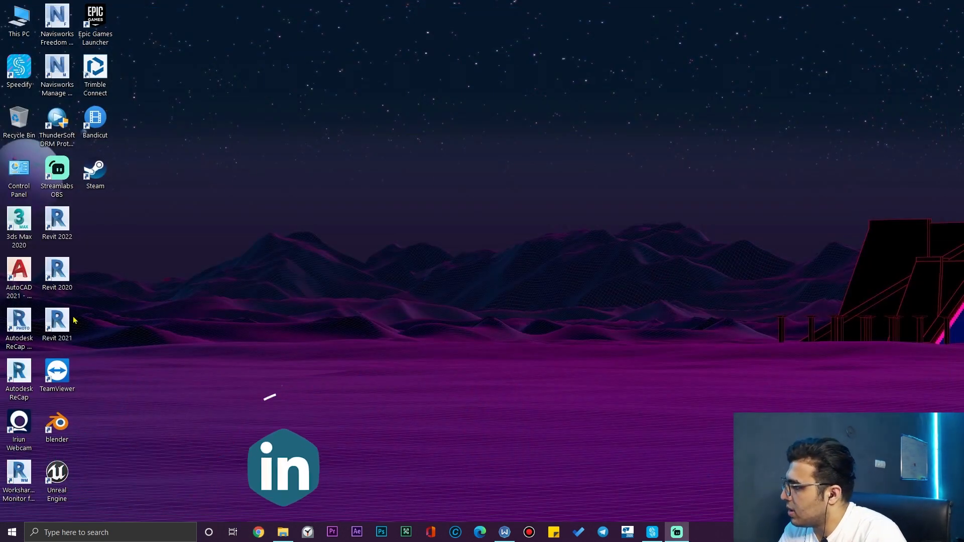
Launch Revit 2021 from its desktop shortcut.
double_click(57, 321)
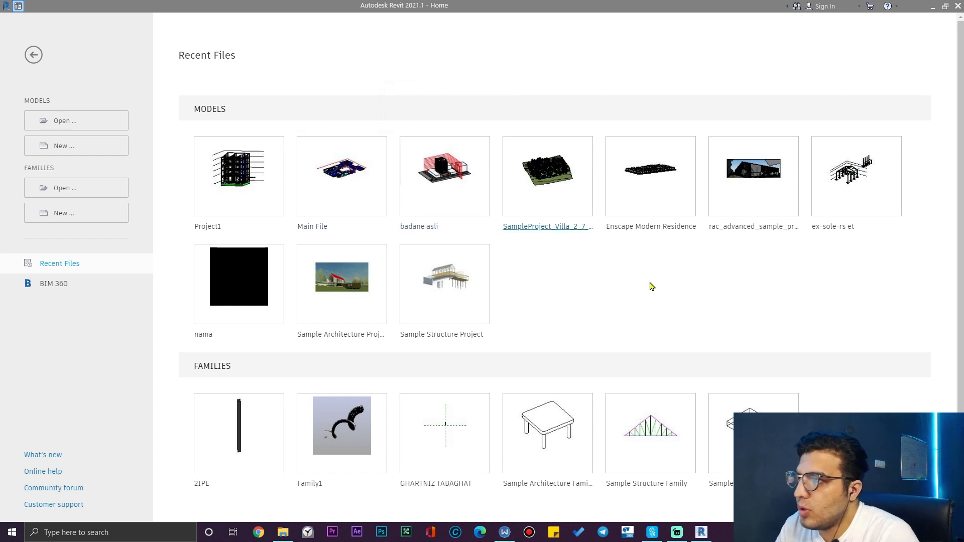
mouse_move(754, 176)
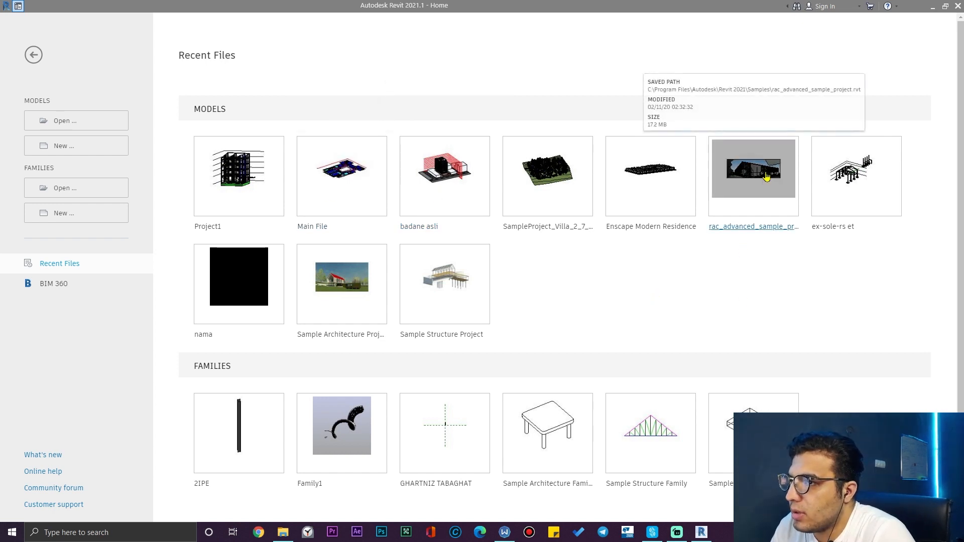
mouse_move(804, 326)
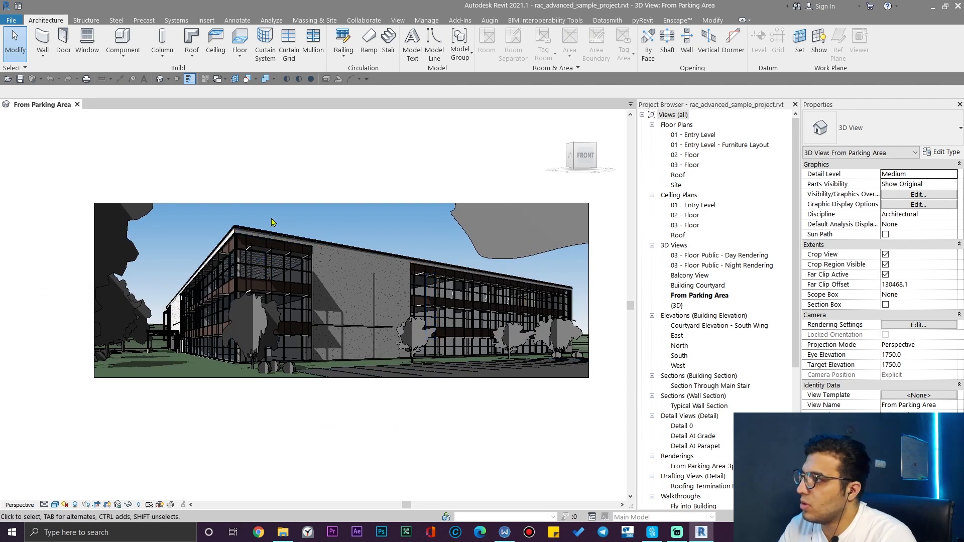
mouse_move(105, 94)
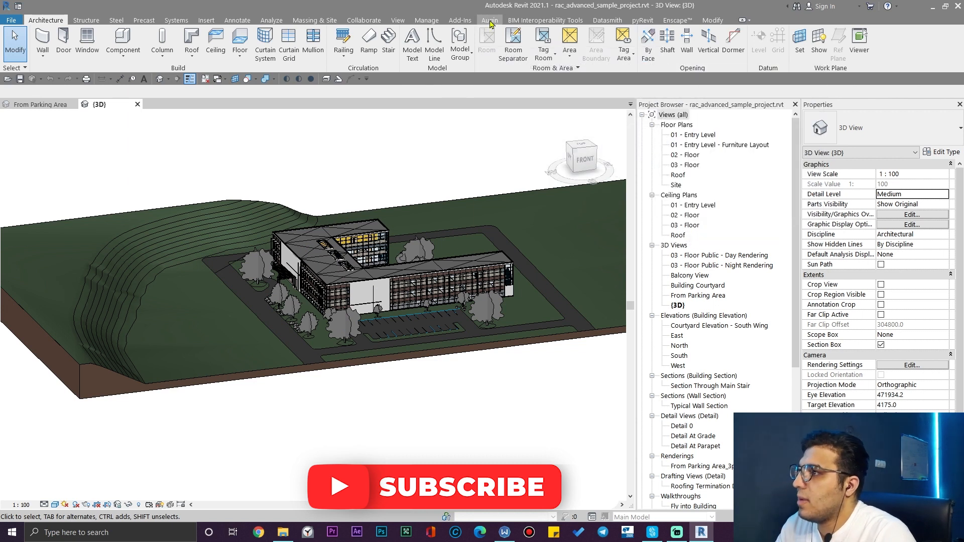
Switch to the Augin ribbon tab, which brings up the Augin login dialog.
click(490, 19)
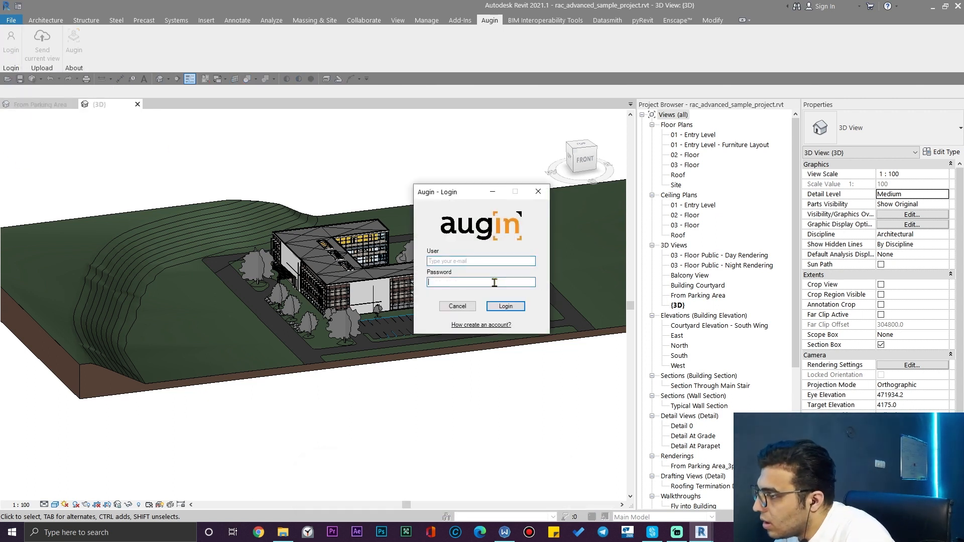
Log in to the Augin add-in with the account's Gmail address and password.
click(480, 261)
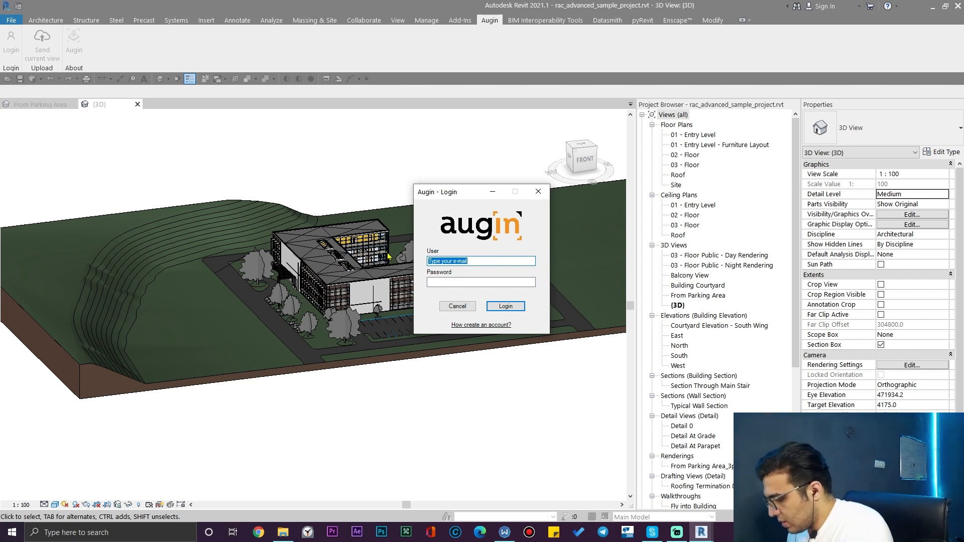
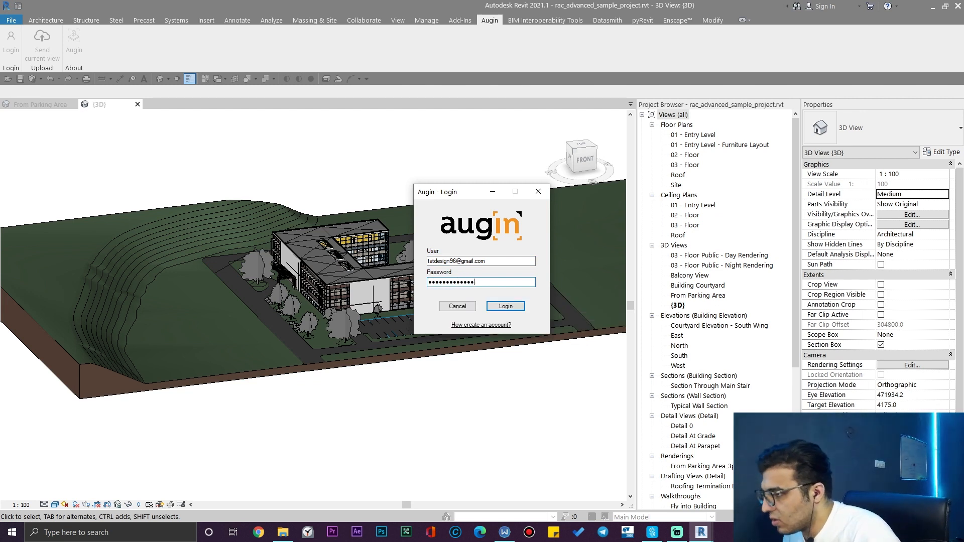
click(505, 307)
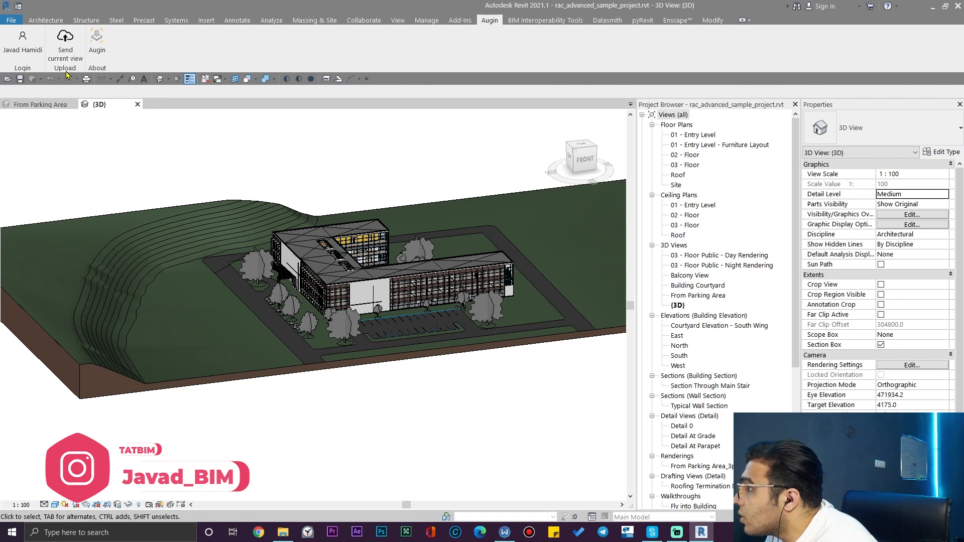
Upload the current {3D} view to Augin with Send current view.
click(64, 43)
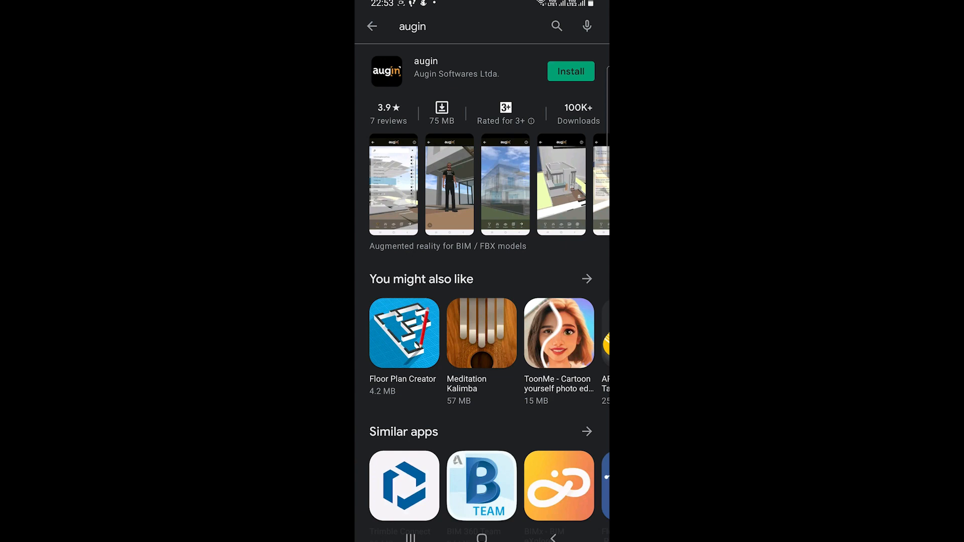
Install the Augin app from its Play Store page and open it.
click(569, 71)
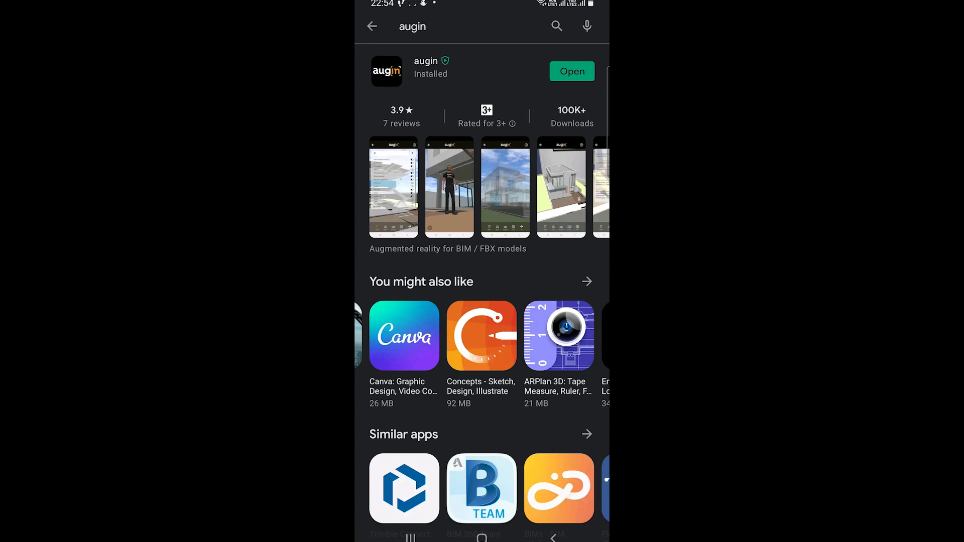
click(570, 71)
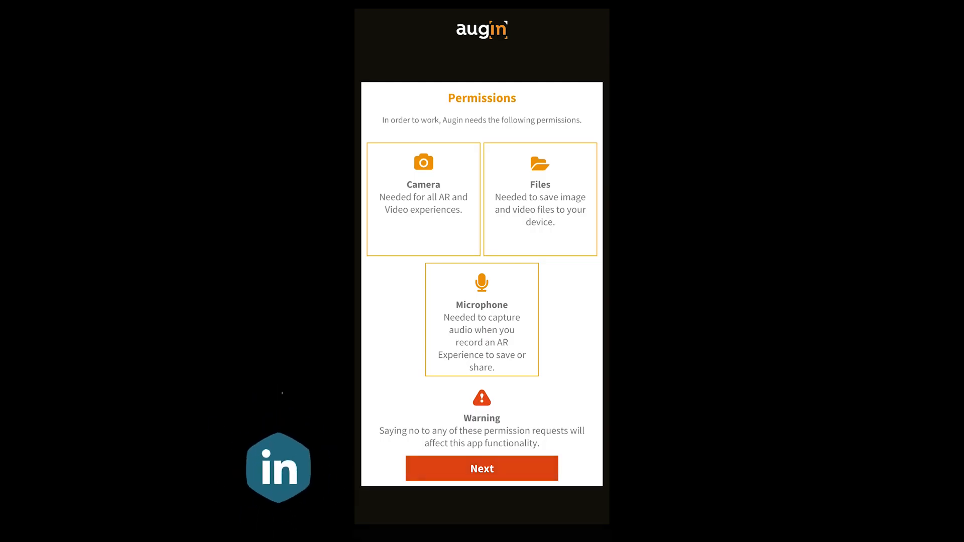
click(481, 468)
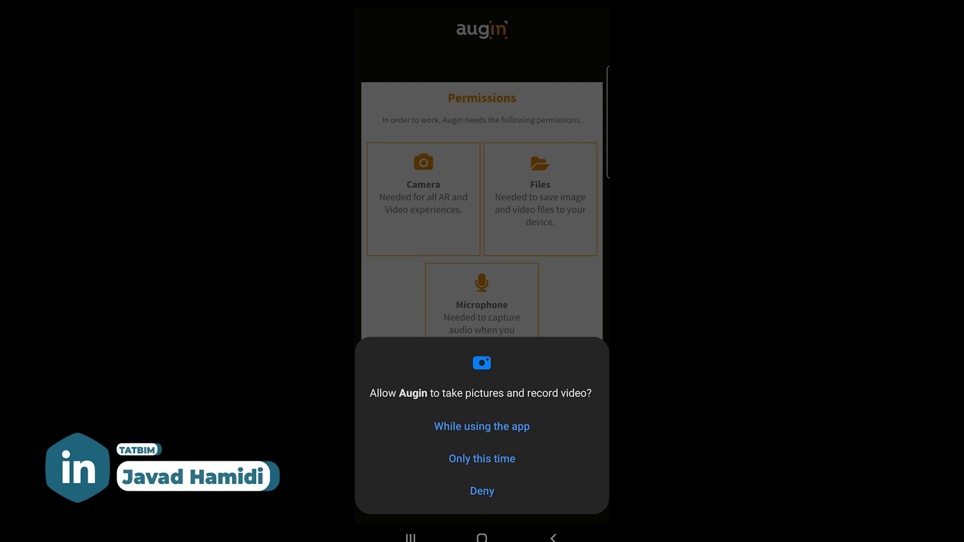
click(481, 427)
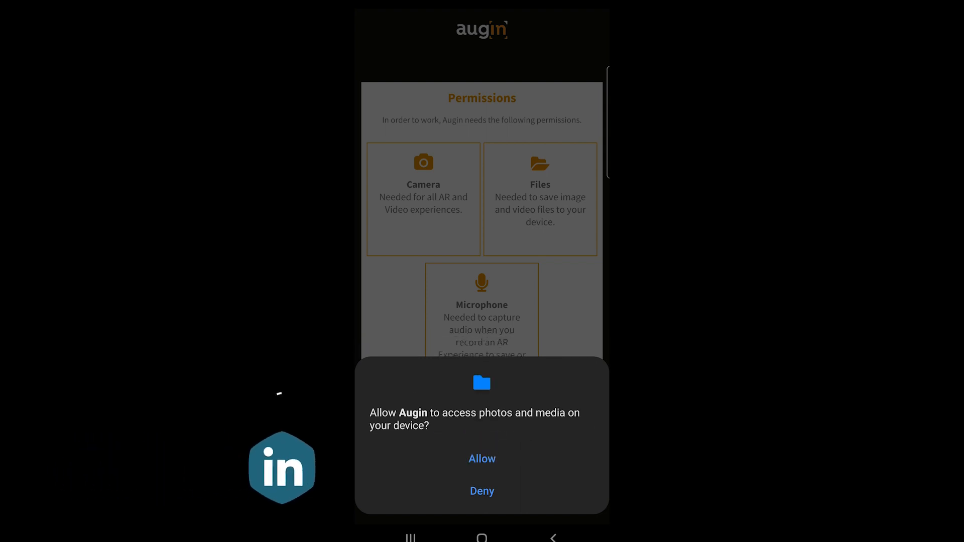
click(482, 458)
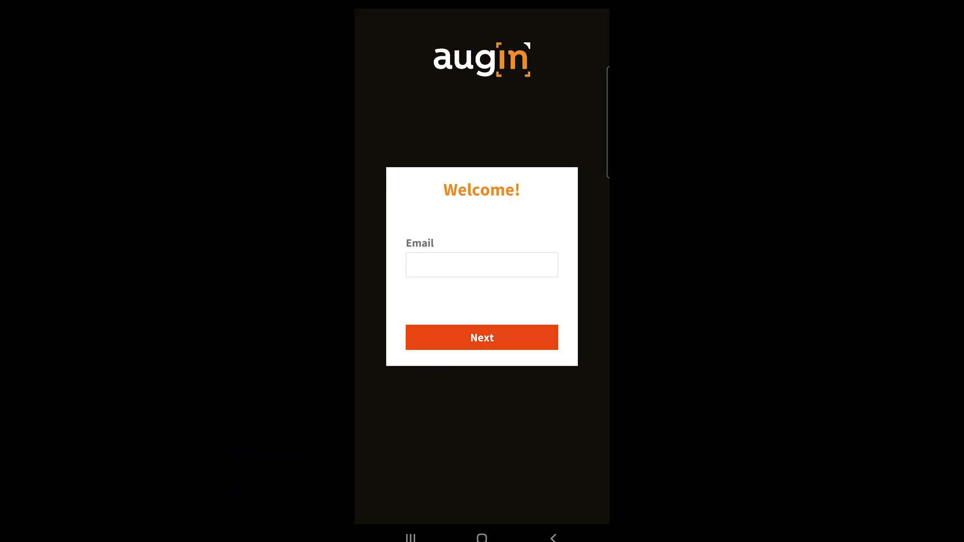
click(482, 265)
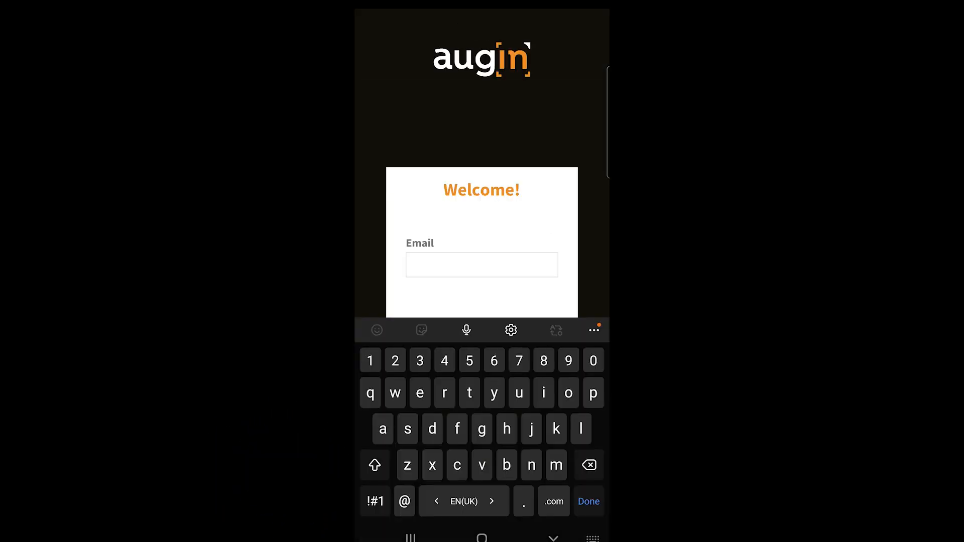
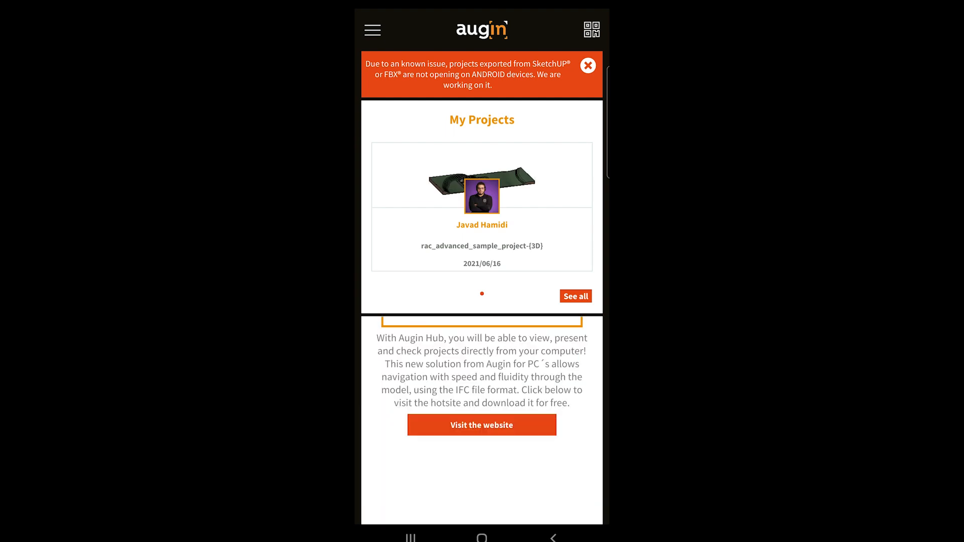
Scroll My Projects and open the rac_advanced_sample_project-{3D} card.
scroll(down, 3)
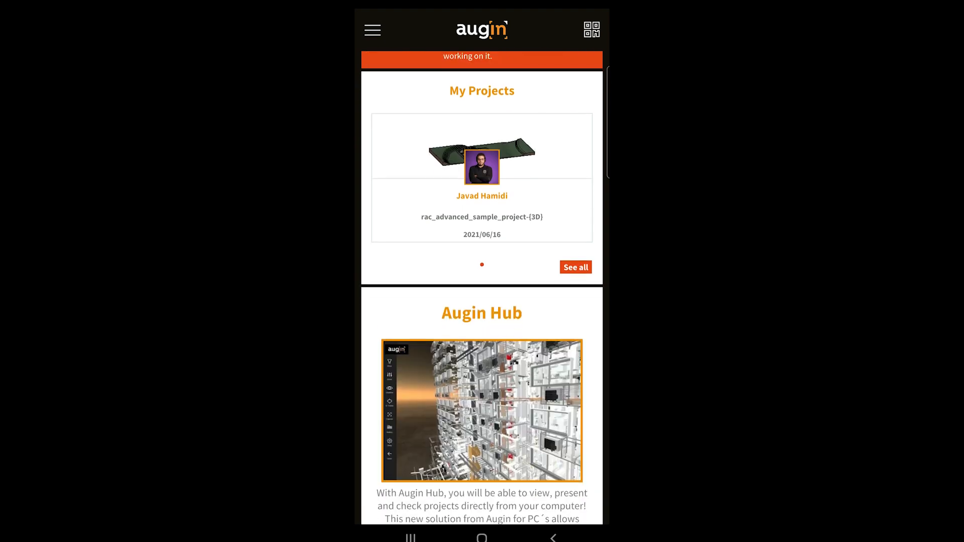
scroll(down, 3)
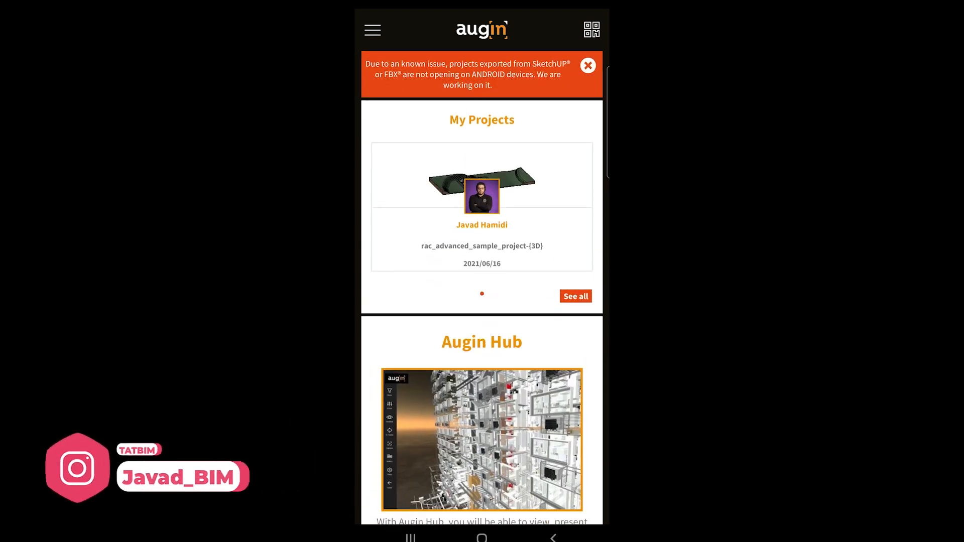
click(575, 296)
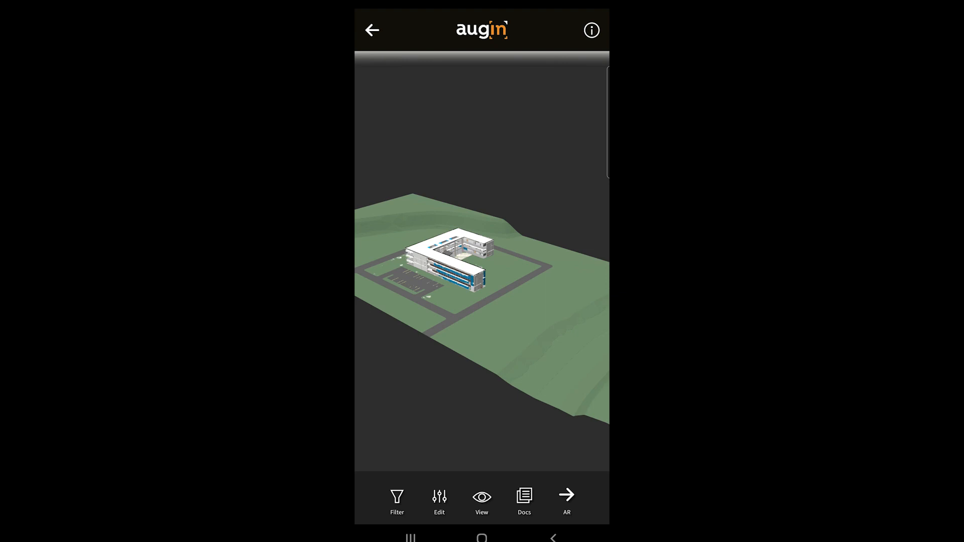
Lower the Edit cut slider's top height from 14.3 m to 7.5 m.
click(439, 501)
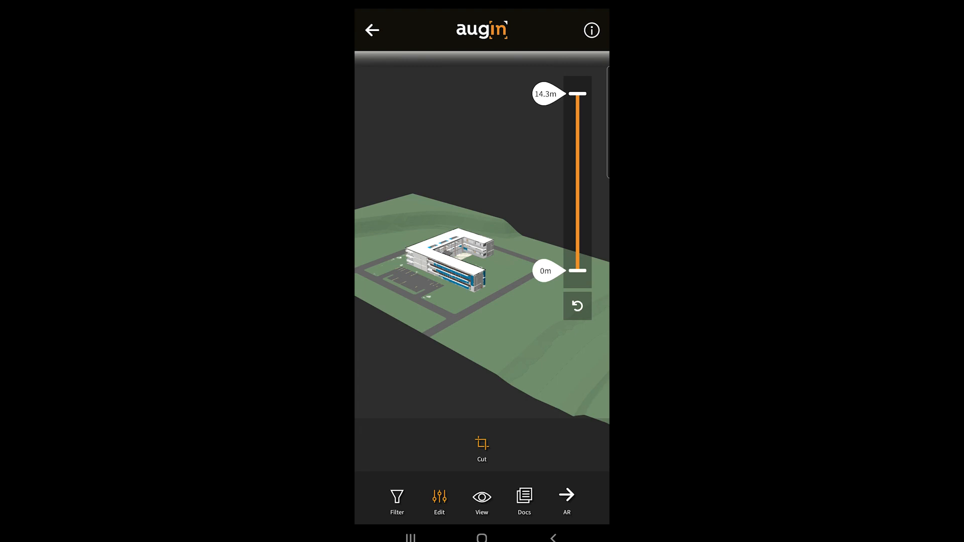
drag(578, 94, 579, 178)
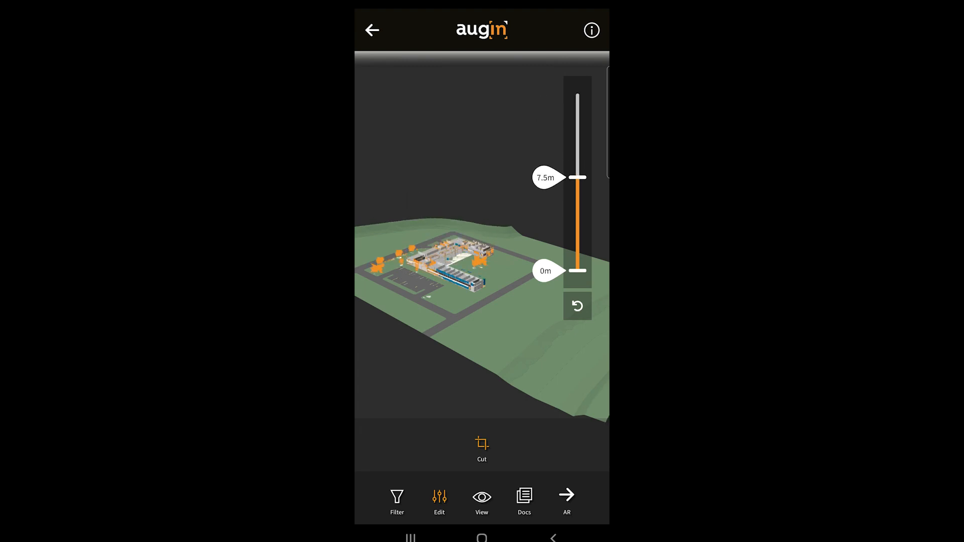